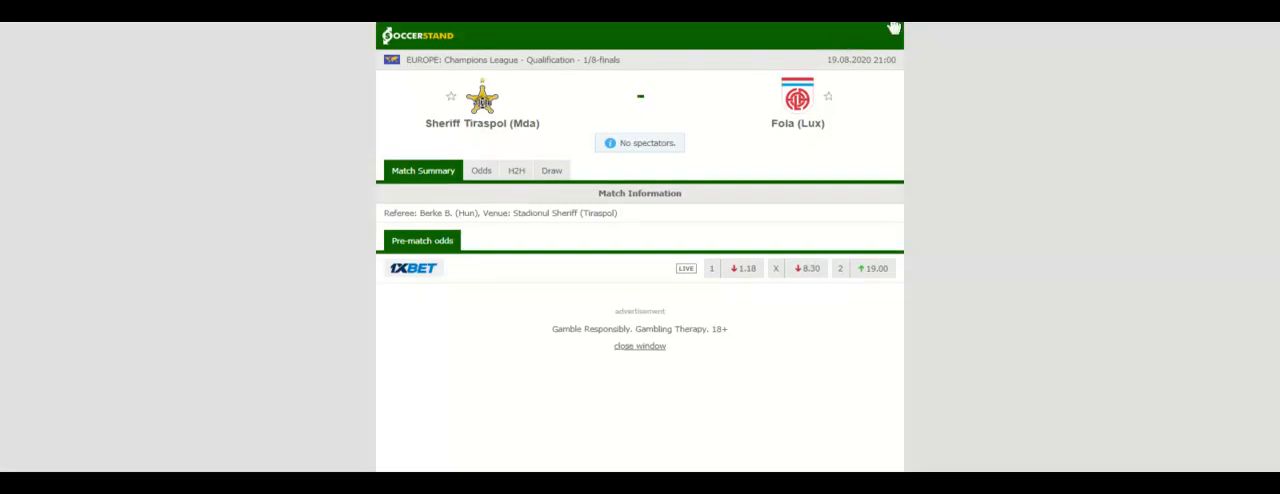
Show the head-to-head history for Sheriff Tiraspol vs Fola.
left_click(516, 164)
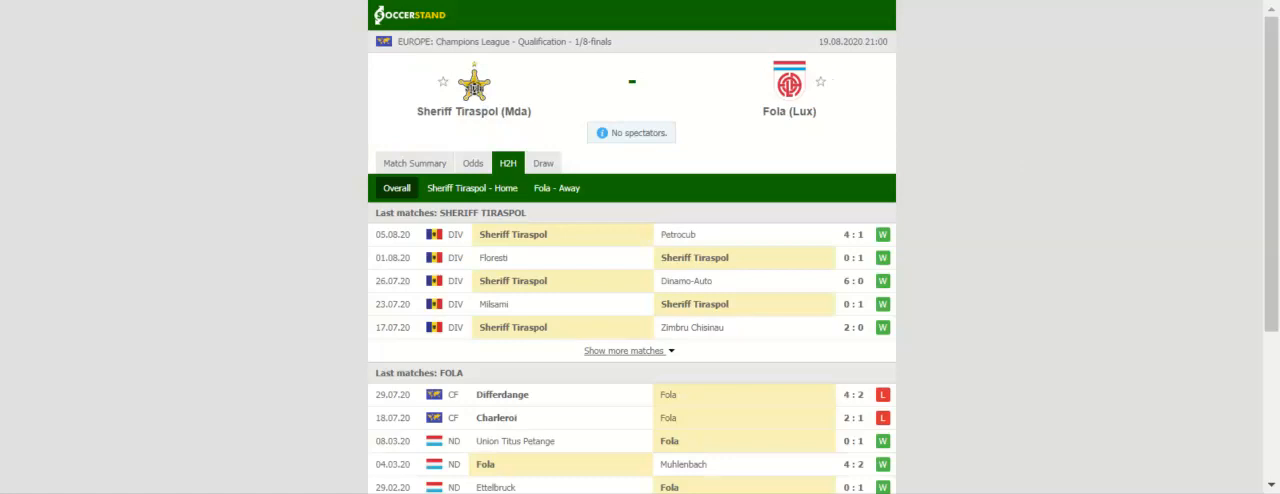
Scroll past Fola's last matches to the head-to-head list reporting no previous meetings.
scroll("down", 3)
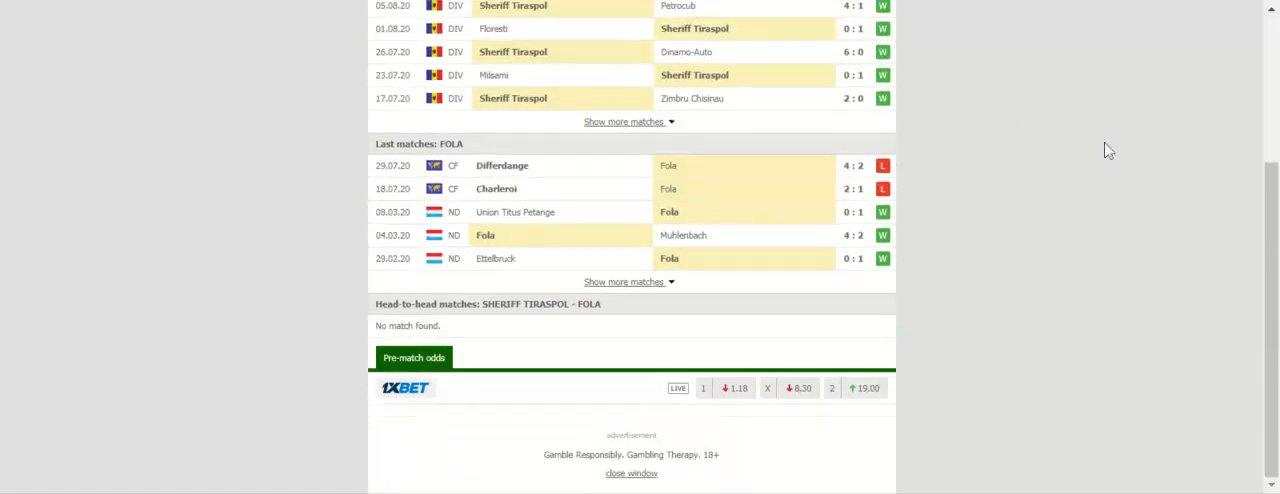
Switch to the odds section showing 1X2 full-time bookmaker prices.
left_click(472, 164)
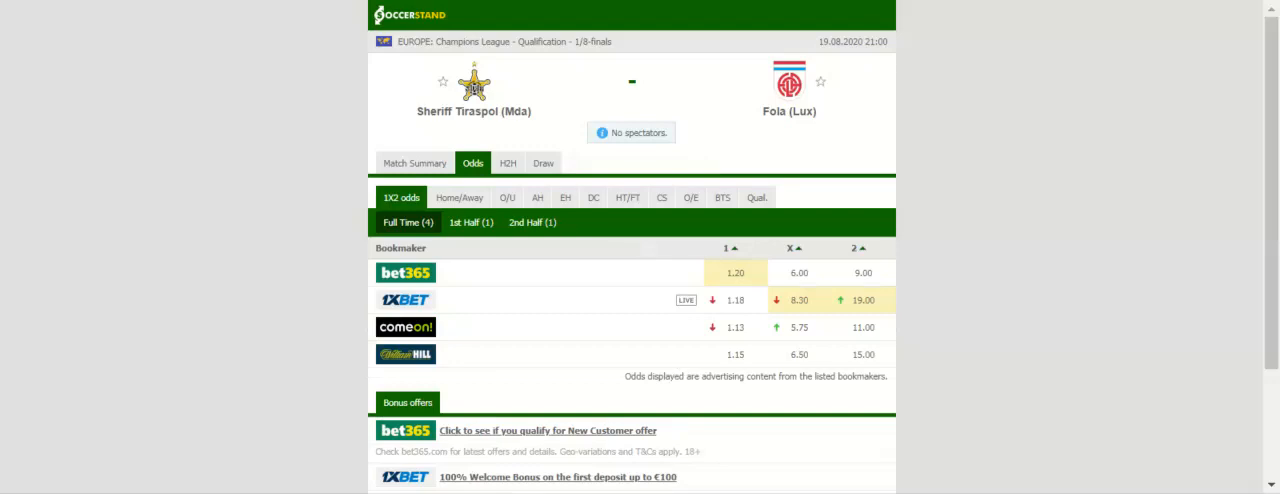
Switch to the Asian handicap (AH) odds listing bookmaker handicap lines.
left_click(536, 196)
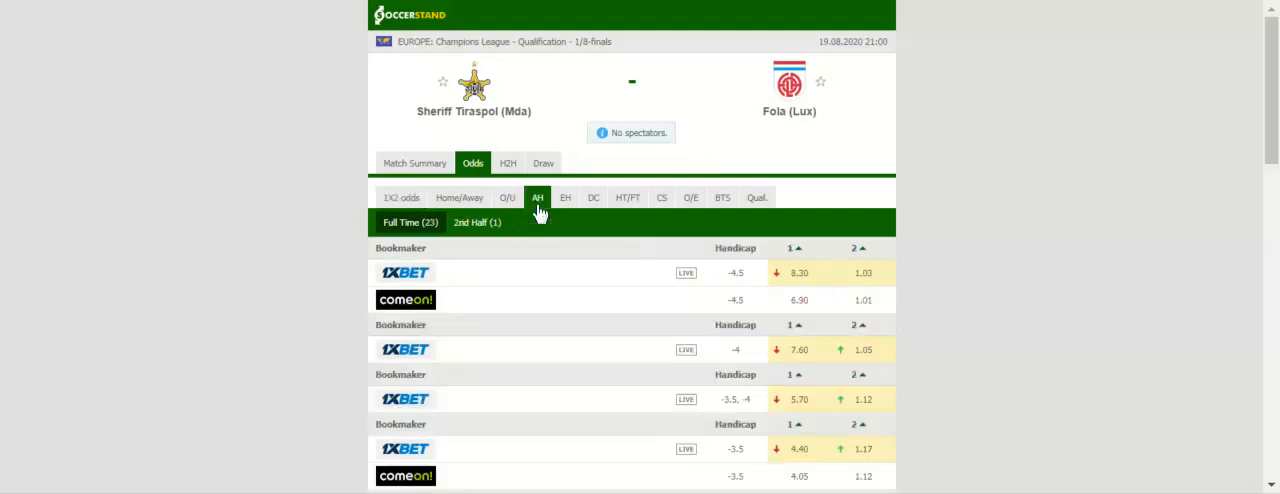
mouse_move(540, 216)
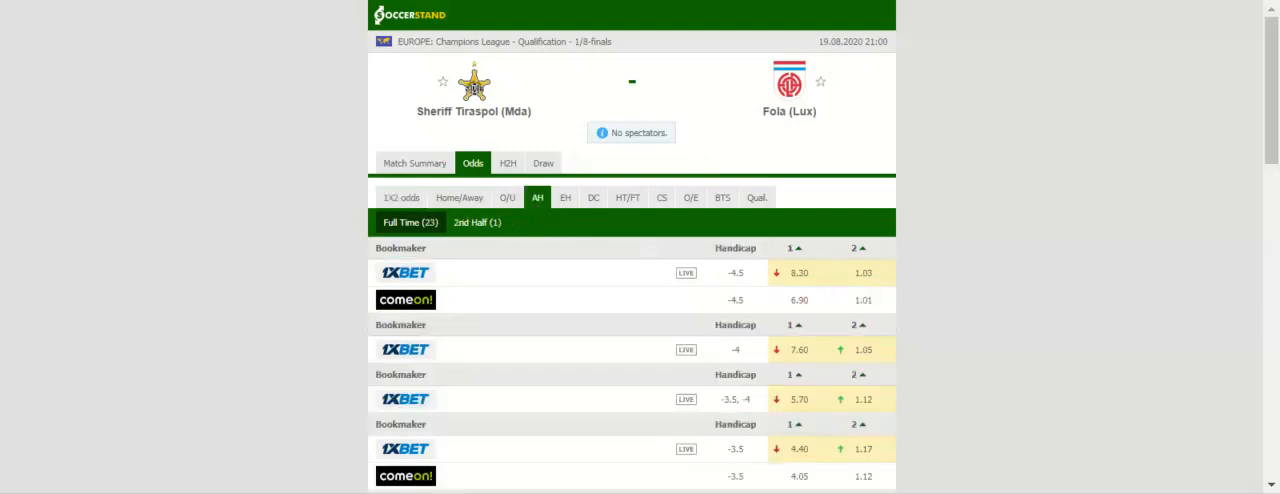